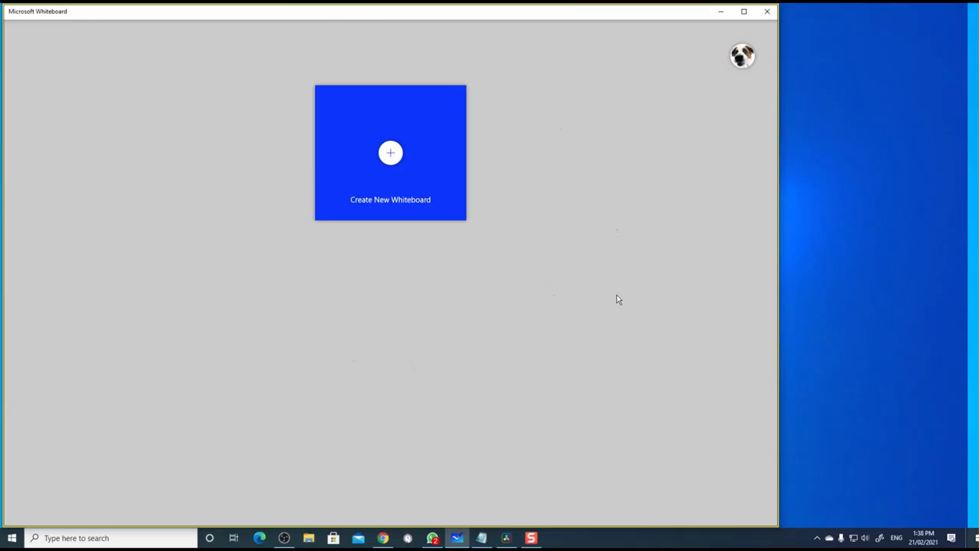
{"action": "mouse_move", "coordinate": [612, 241]}
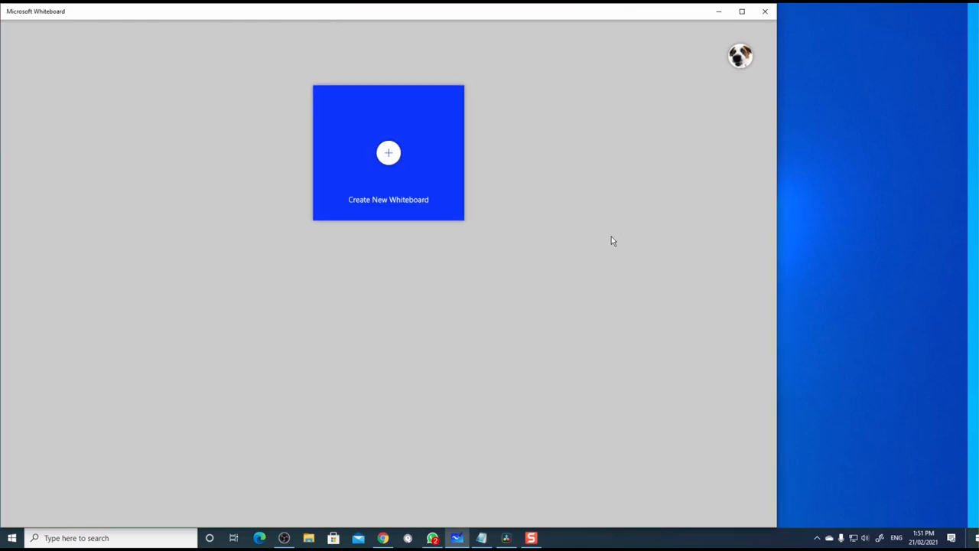
- Start a new blank whiteboard from the Whiteboard home screen
{"action": "left_click", "coordinate": [389, 153]}
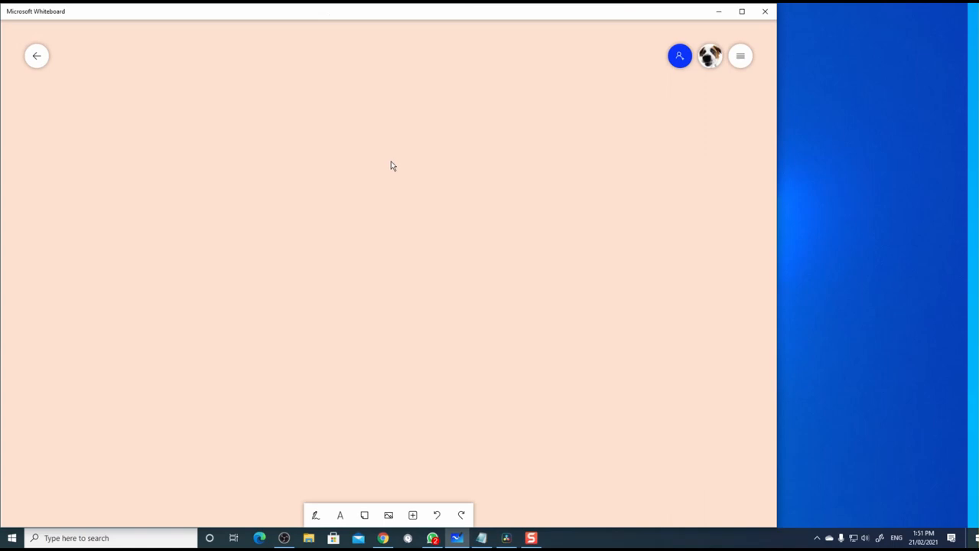
{"action": "mouse_move", "coordinate": [707, 96]}
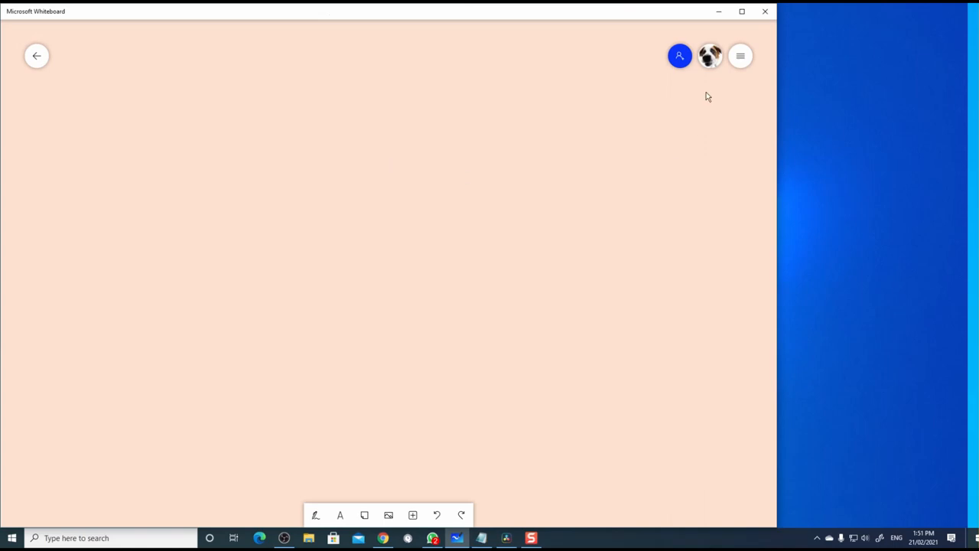
- Reach the whiteboard's background formatting options via Settings
{"action": "left_click", "coordinate": [740, 55]}
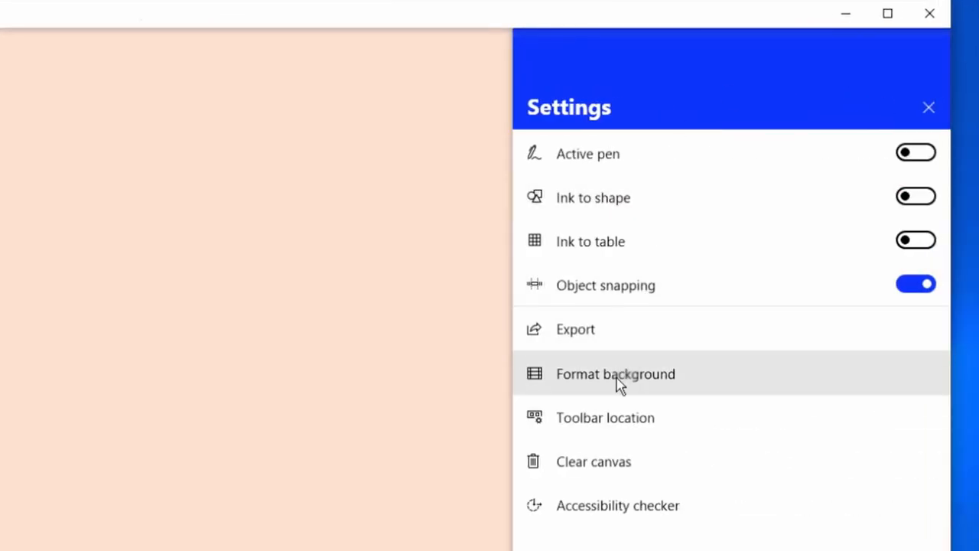
{"action": "left_click", "coordinate": [615, 374]}
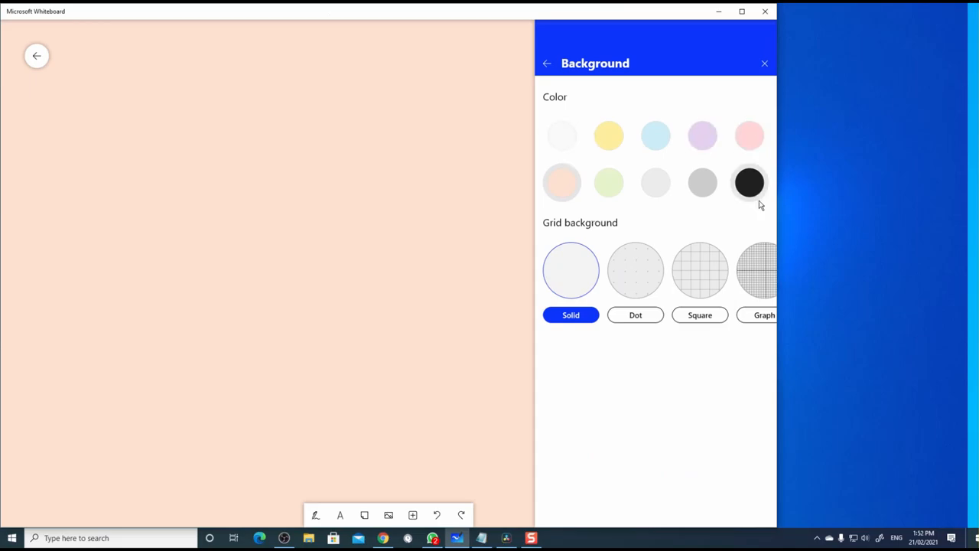
{"action": "mouse_move", "coordinate": [589, 214]}
{"action": "type", "text": "Camera with WhiteBoa"}
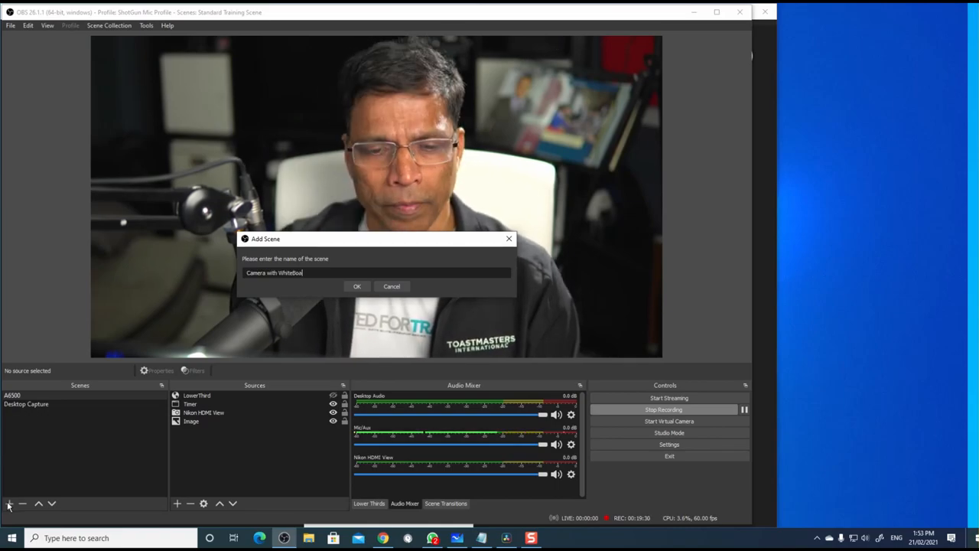
- Create the scene named Camera with Whiteboard
{"action": "left_click", "coordinate": [356, 286]}
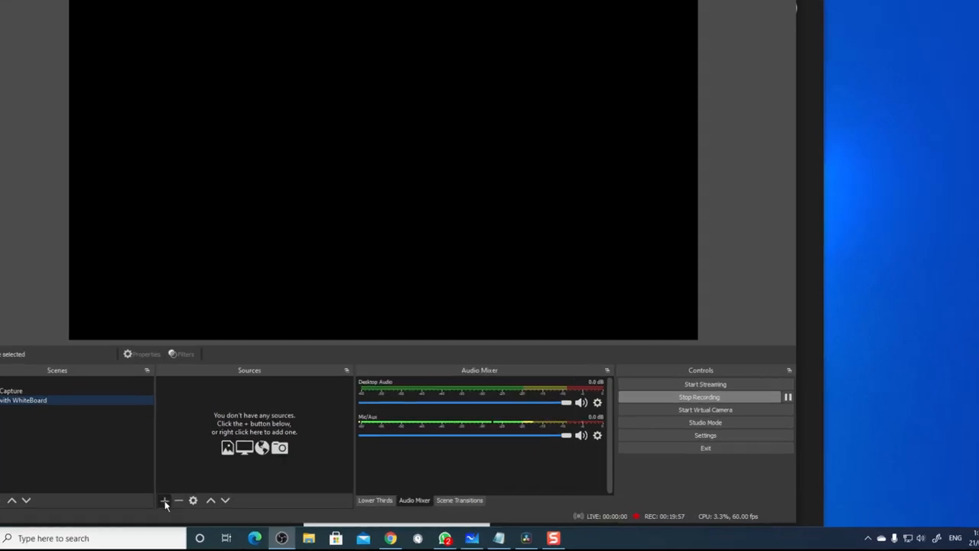
- Add the existing Nikon HDMI View video capture device as a source in the scene
{"action": "left_click", "coordinate": [166, 500]}
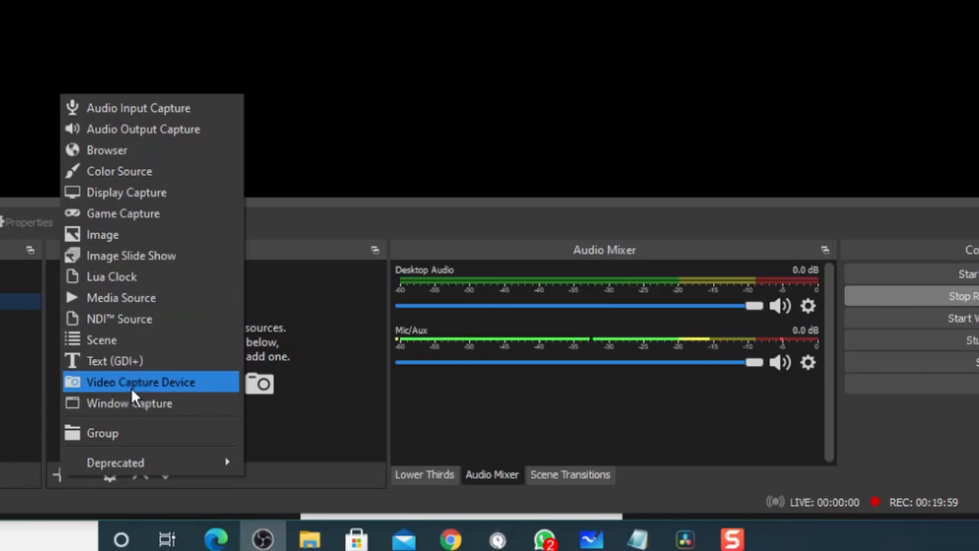
{"action": "left_click", "coordinate": [141, 383]}
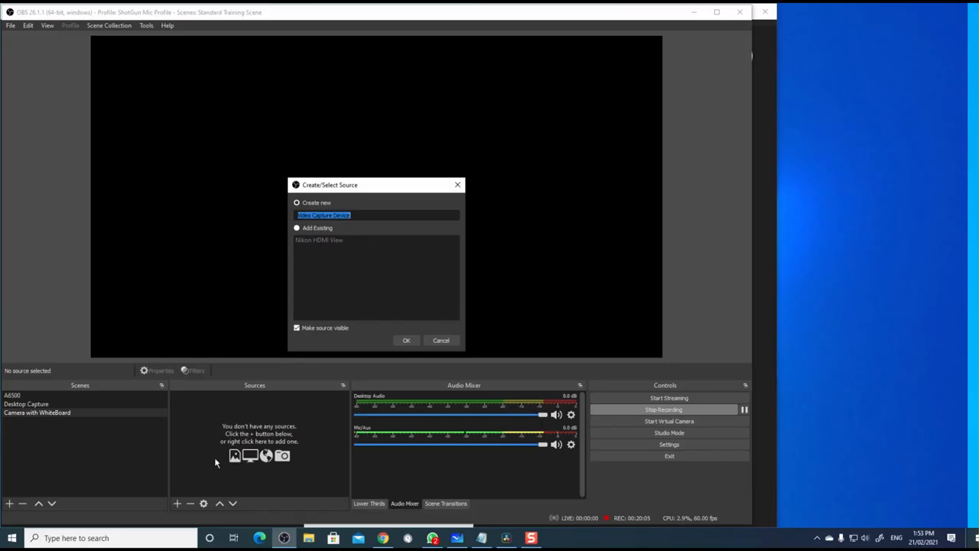
{"action": "mouse_move", "coordinate": [282, 283]}
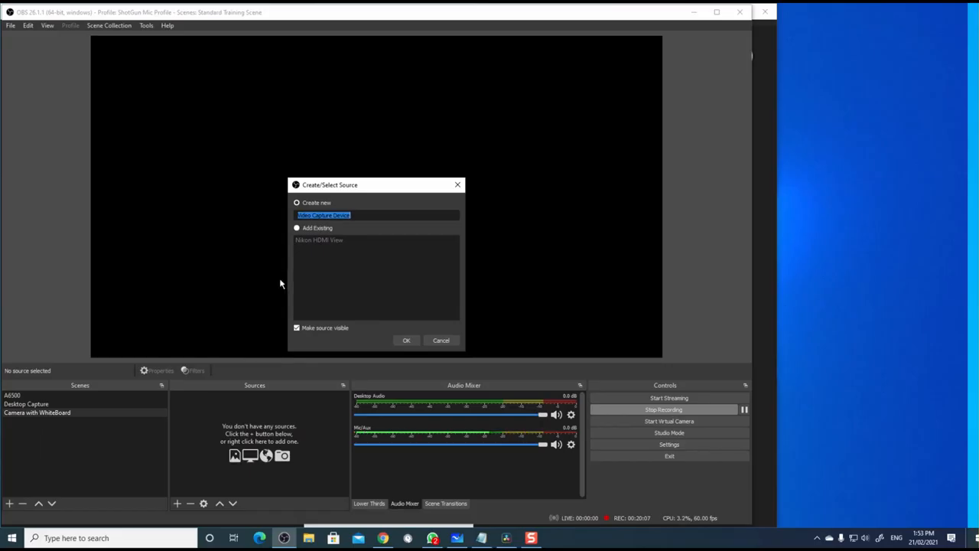
{"action": "left_click", "coordinate": [297, 226]}
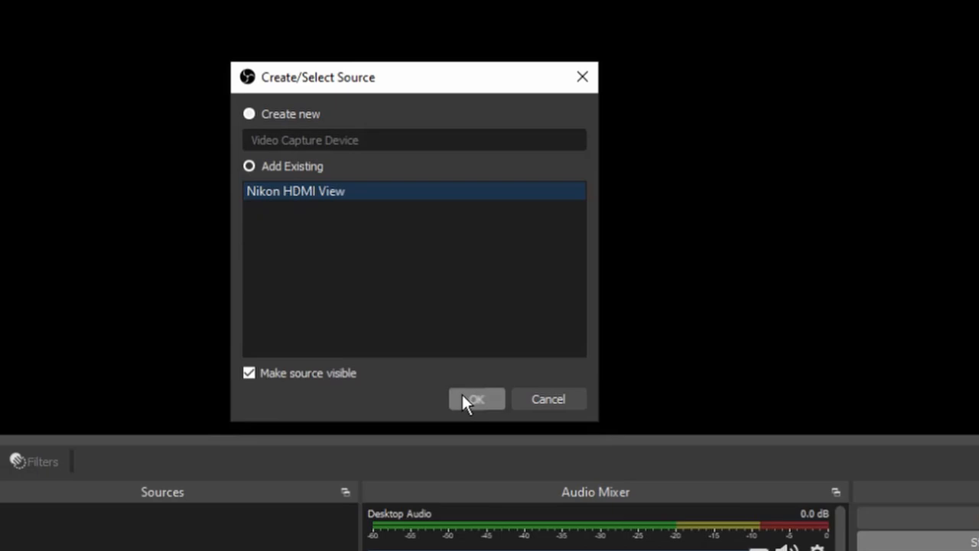
{"action": "left_click", "coordinate": [476, 398]}
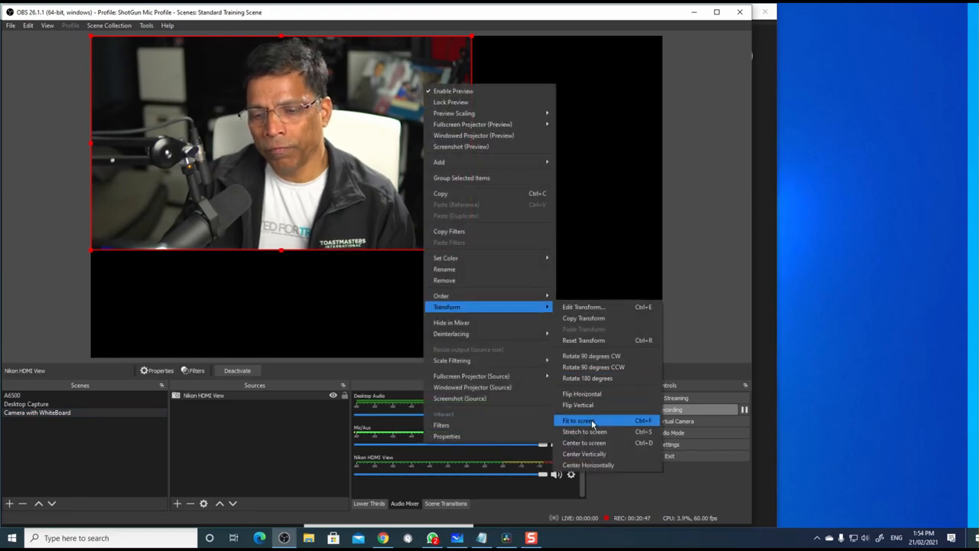
- Fit the Nikon HDMI View camera feed to the full scene canvas
{"action": "left_click", "coordinate": [578, 419]}
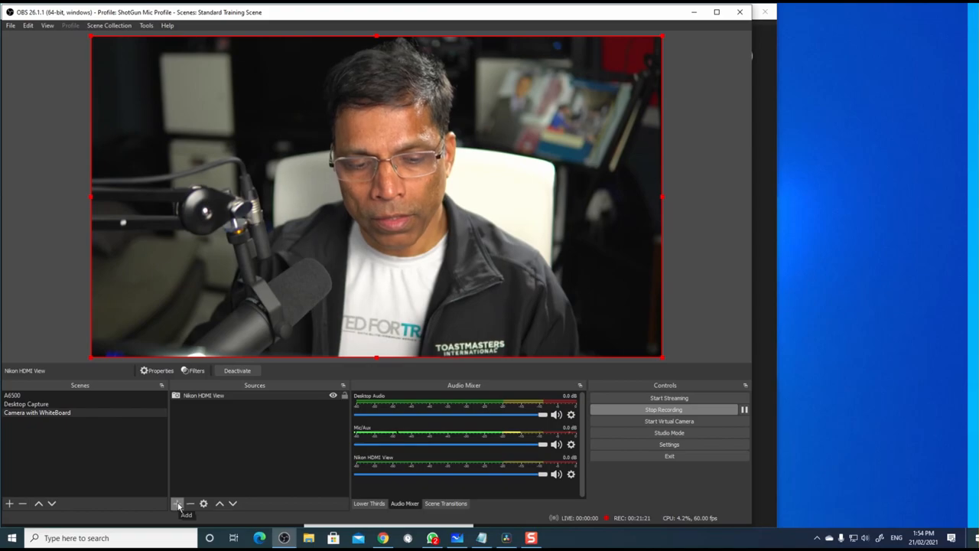
- Add a Window Capture source named Whiteboard capturing the Microsoft Whiteboard window
{"action": "left_click", "coordinate": [177, 503]}
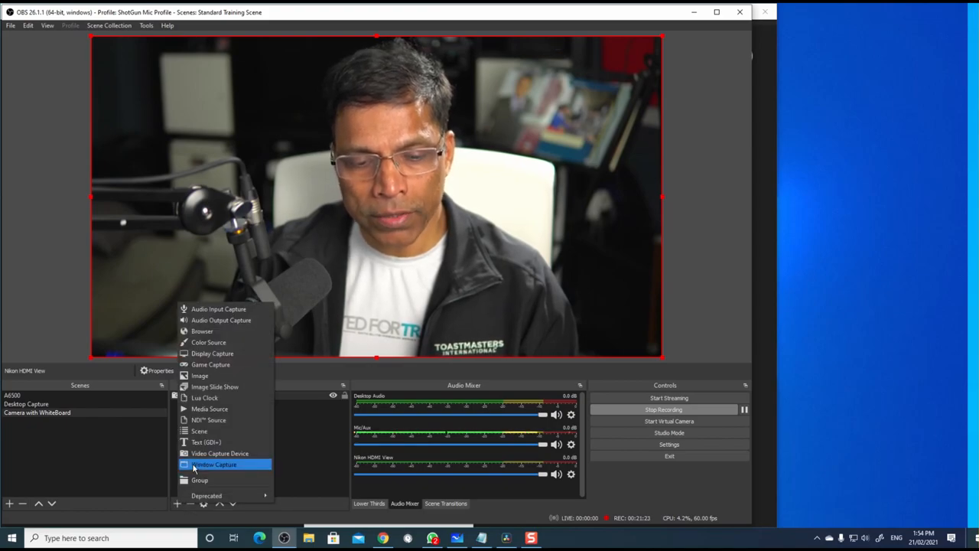
{"action": "left_click", "coordinate": [214, 465]}
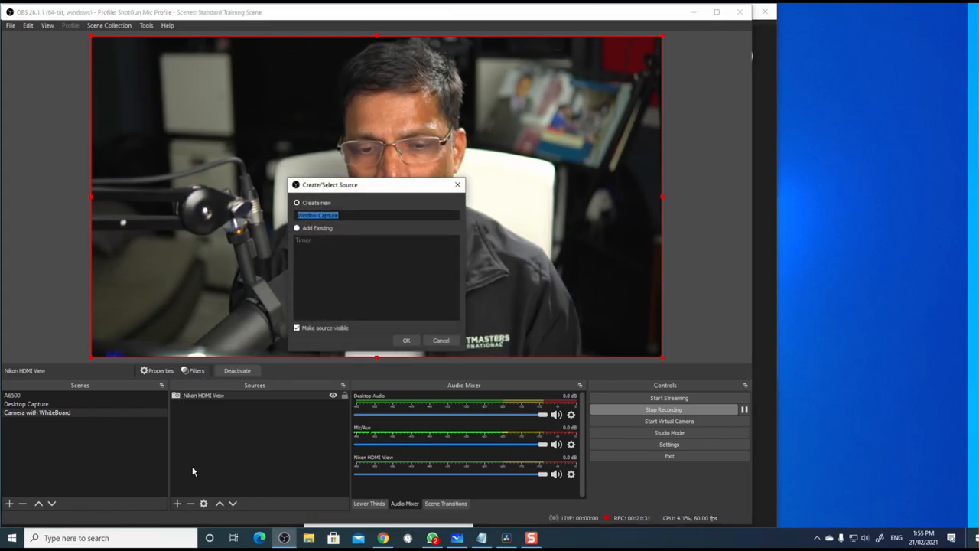
{"action": "type", "text": "WhiteBoard"}
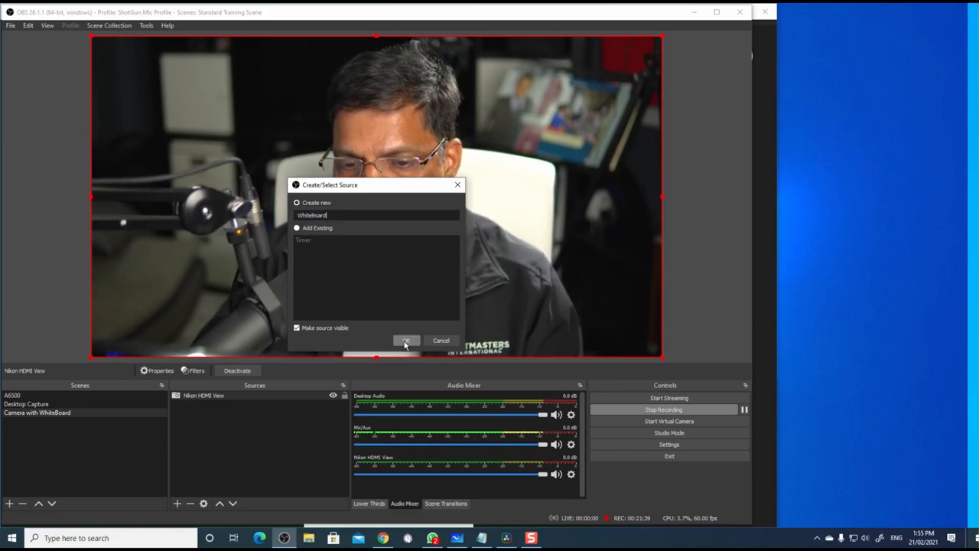
{"action": "left_click", "coordinate": [407, 339]}
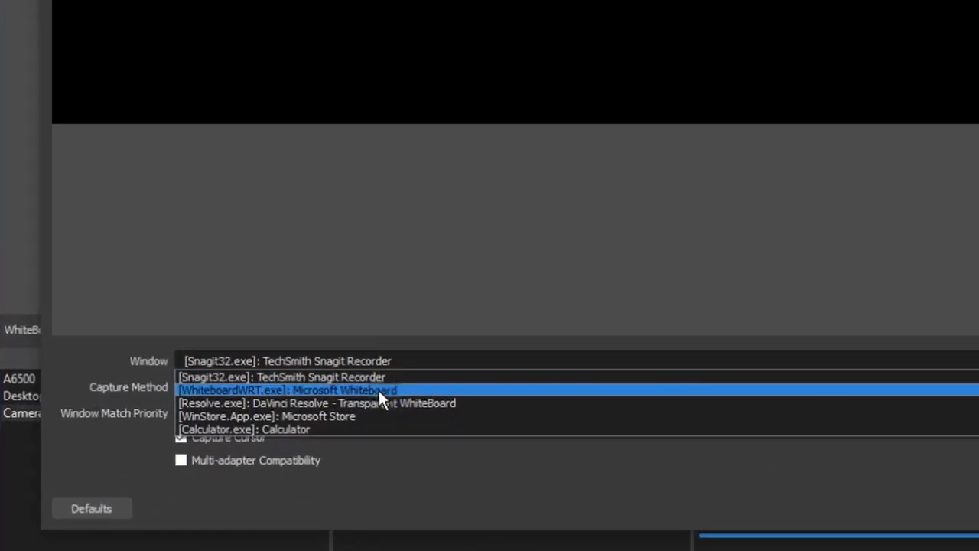
{"action": "left_click", "coordinate": [287, 390]}
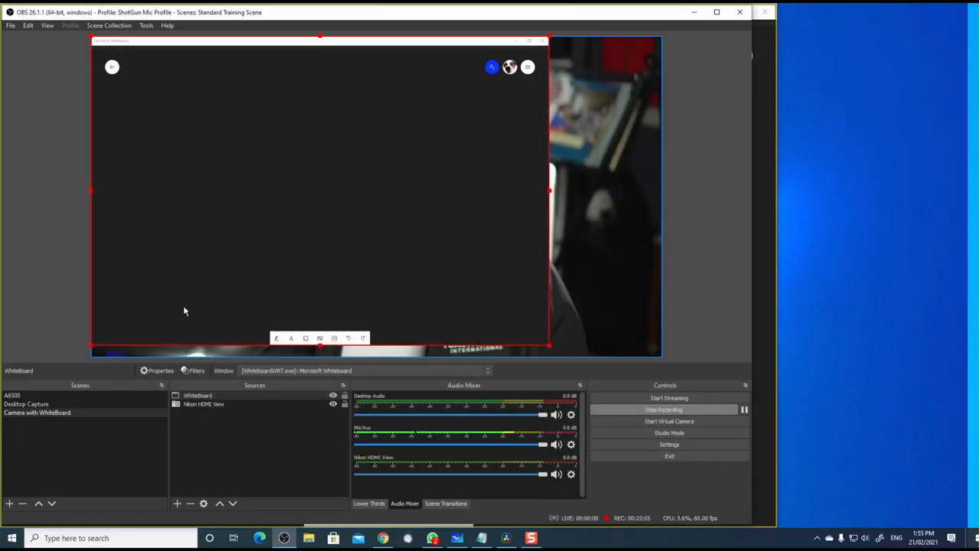
{"action": "mouse_move", "coordinate": [329, 312]}
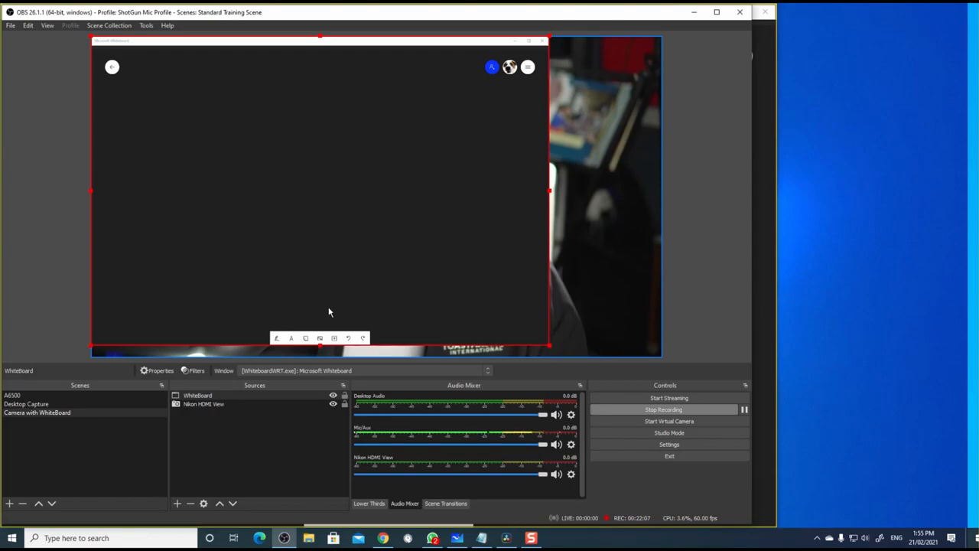
{"action": "mouse_move", "coordinate": [413, 161]}
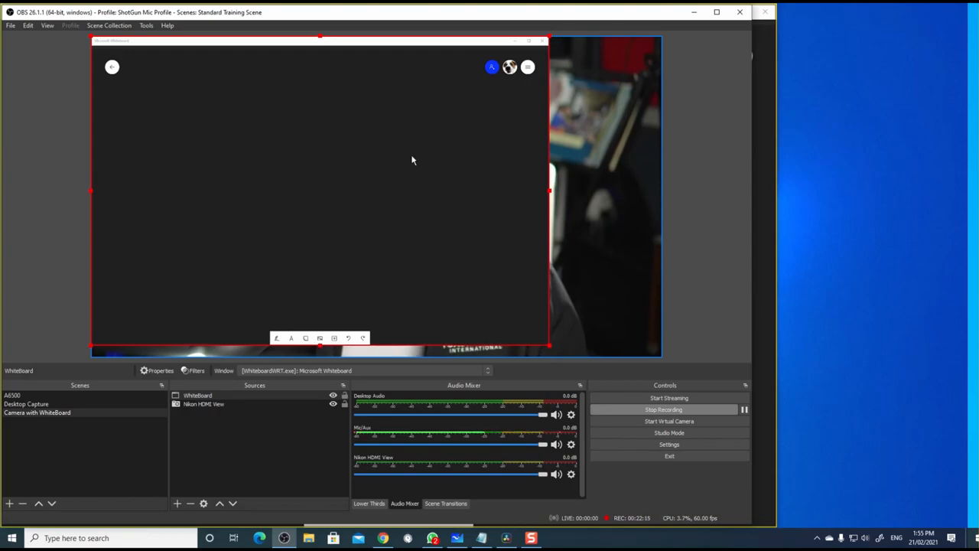
{"action": "mouse_move", "coordinate": [324, 40]}
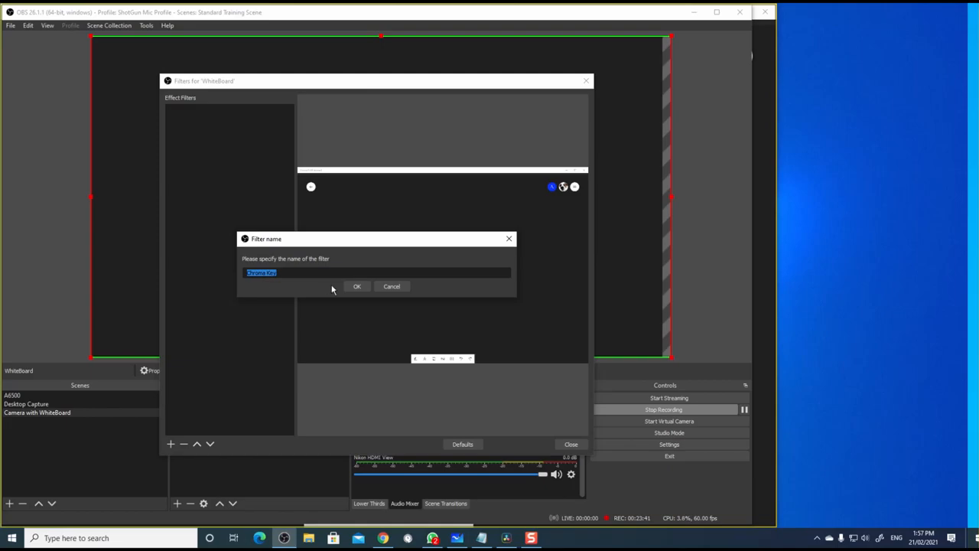
- Add a Chroma Key filter to Whiteboard with Key Color Type Custom and begin choosing its colour
{"action": "left_click", "coordinate": [357, 286]}
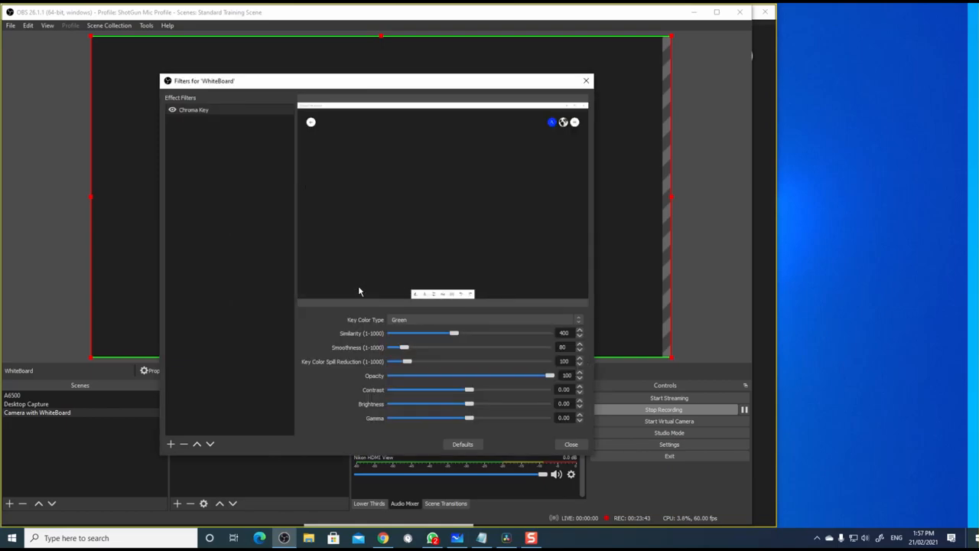
{"action": "mouse_move", "coordinate": [462, 321]}
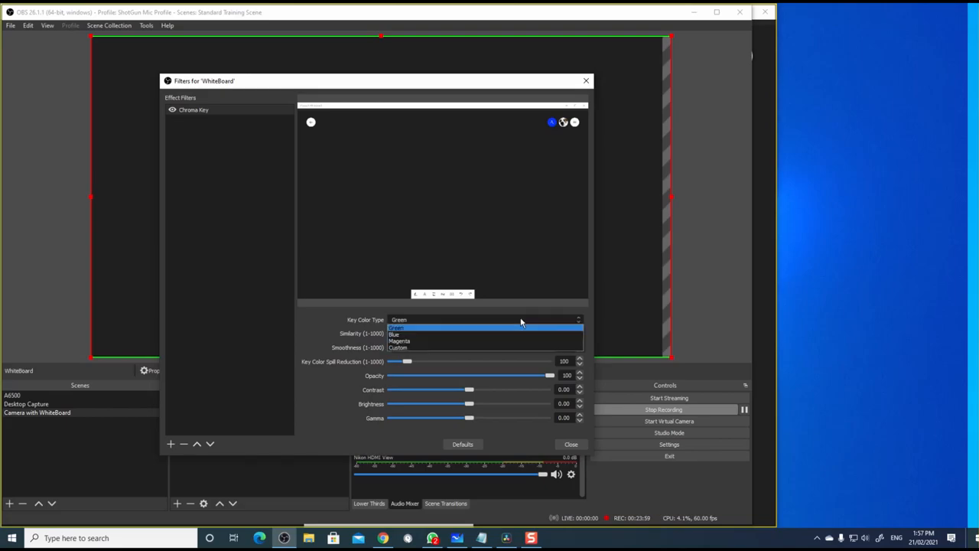
{"action": "left_click", "coordinate": [398, 346]}
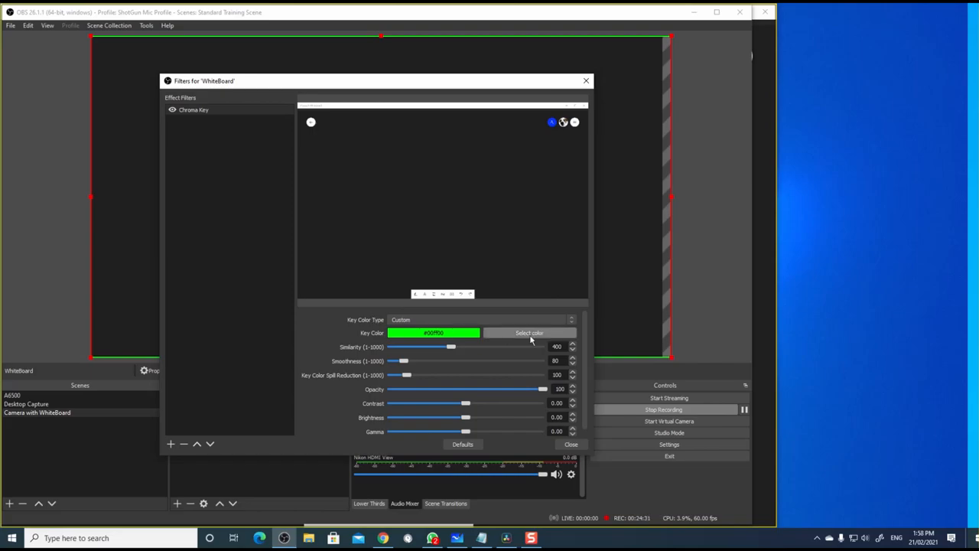
{"action": "left_click", "coordinate": [529, 332]}
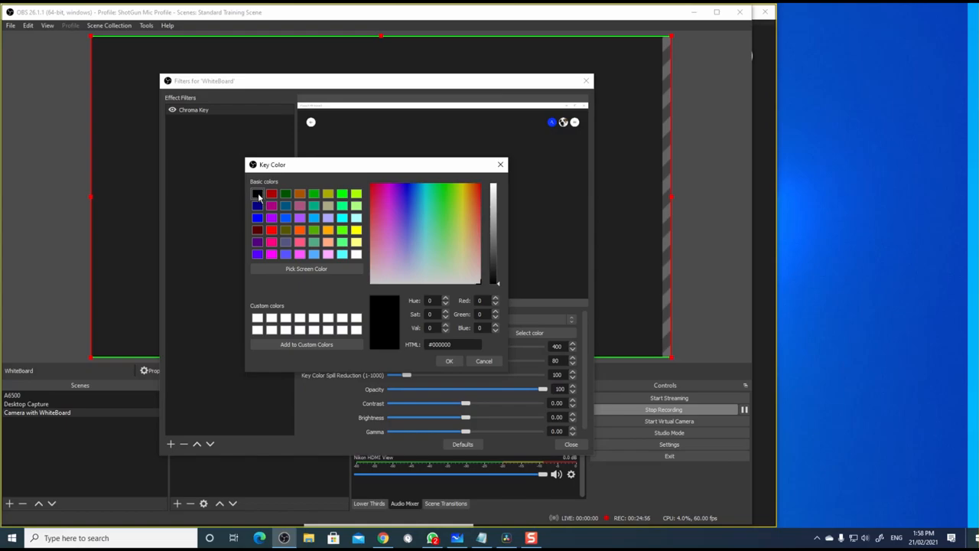
{"action": "mouse_move", "coordinate": [499, 289]}
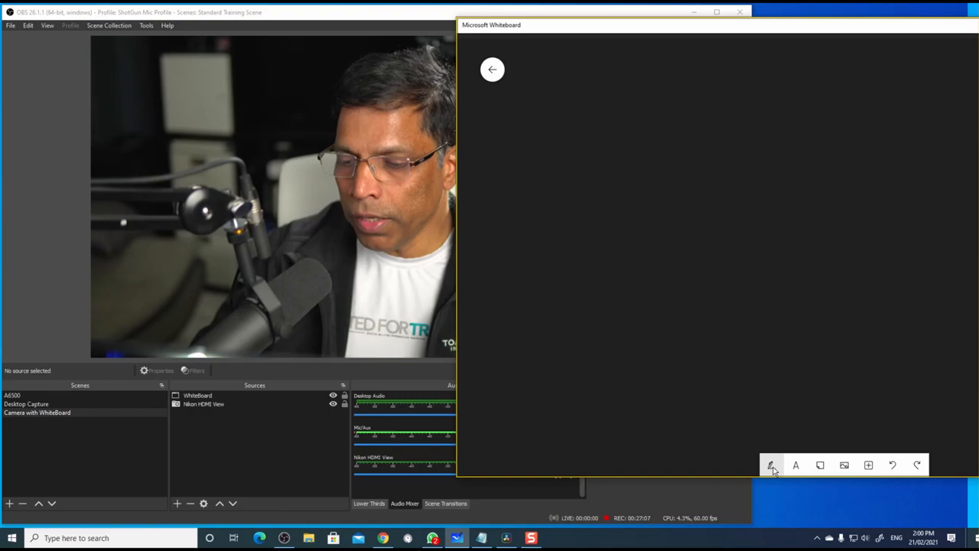
- Select the red pen with red ink for drawing on the whiteboard
{"action": "left_click", "coordinate": [771, 465]}
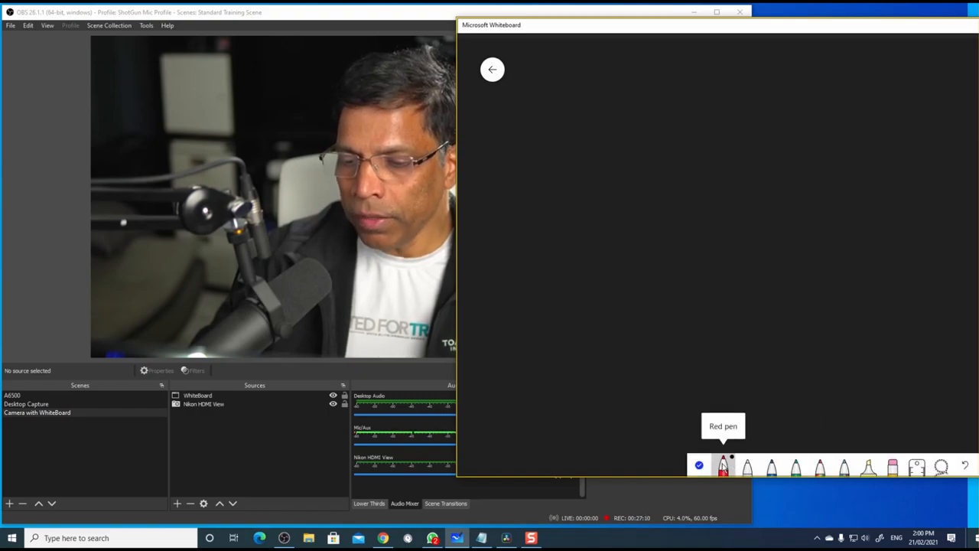
{"action": "left_click", "coordinate": [722, 466]}
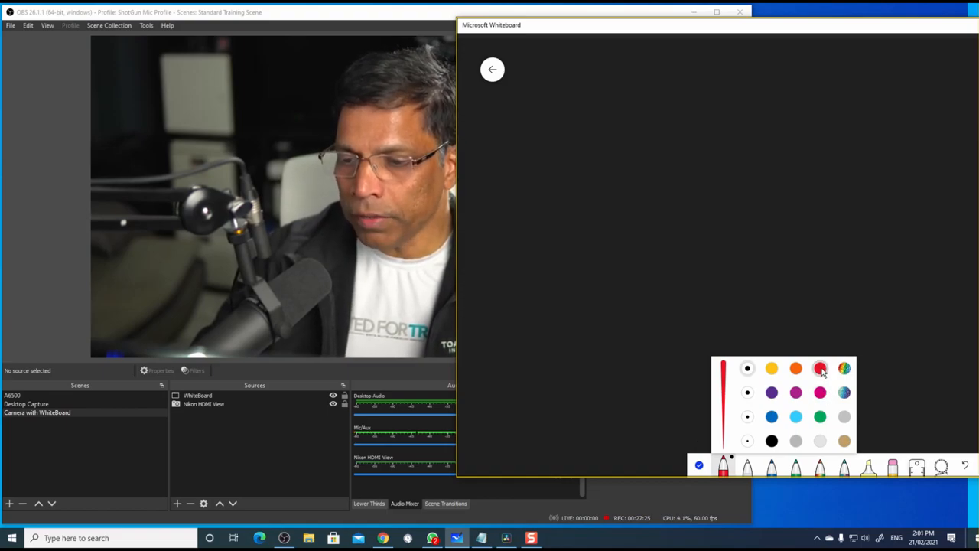
{"action": "left_click_drag", "start_coordinate": [619, 123], "coordinate": [635, 130]}
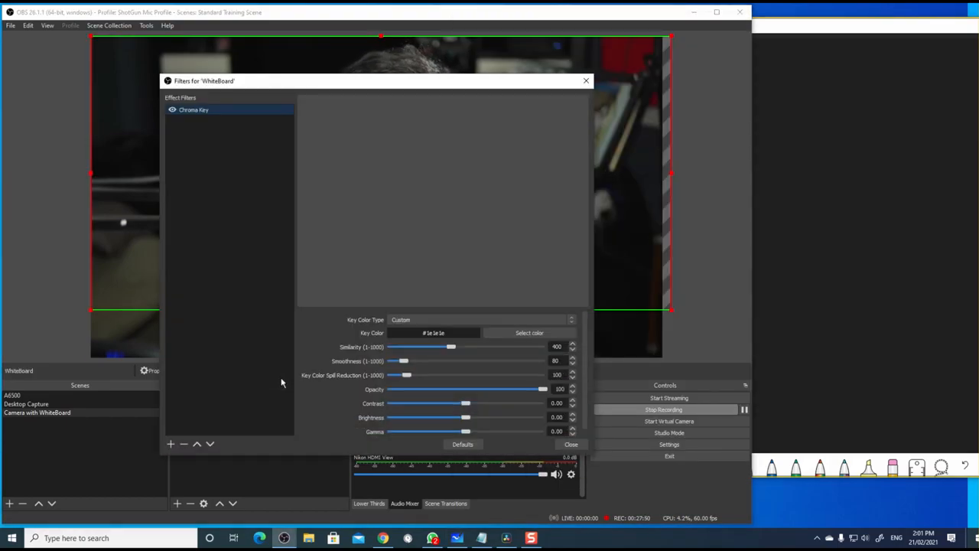
- Lower the Chroma Key similarity and tune smoothness so the dark background keys out
{"action": "left_click_drag", "start_coordinate": [375, 79], "coordinate": [715, 60]}
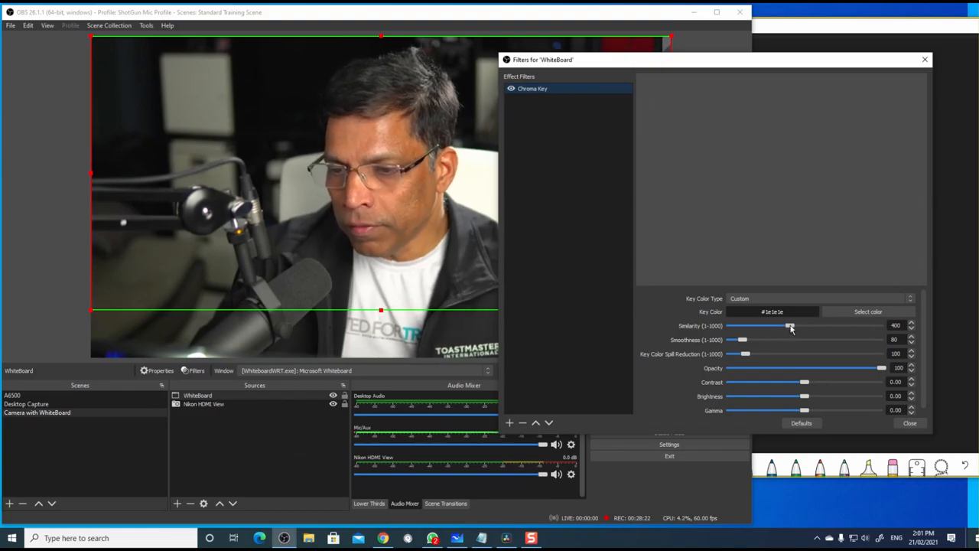
{"action": "left_click_drag", "start_coordinate": [790, 325], "coordinate": [757, 324]}
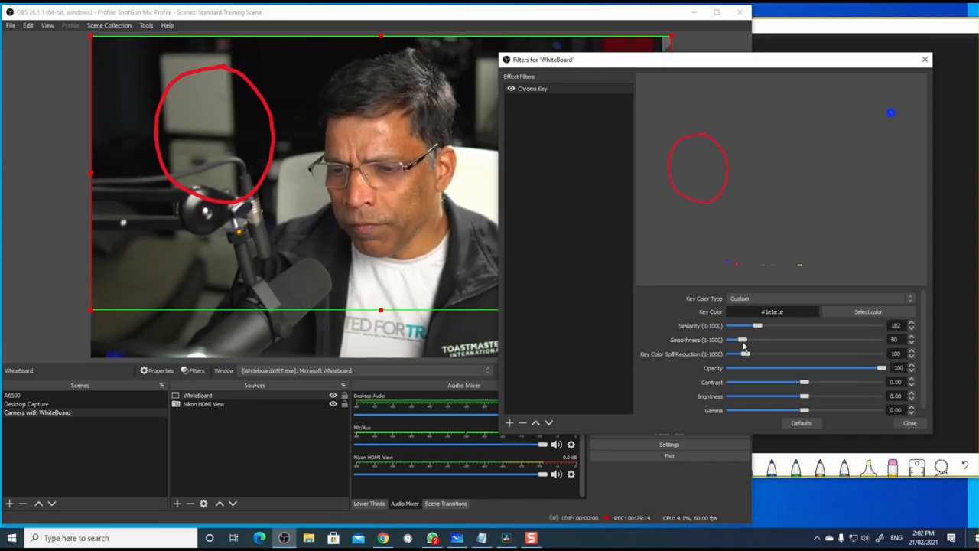
{"action": "left_click_drag", "start_coordinate": [740, 340], "coordinate": [745, 340]}
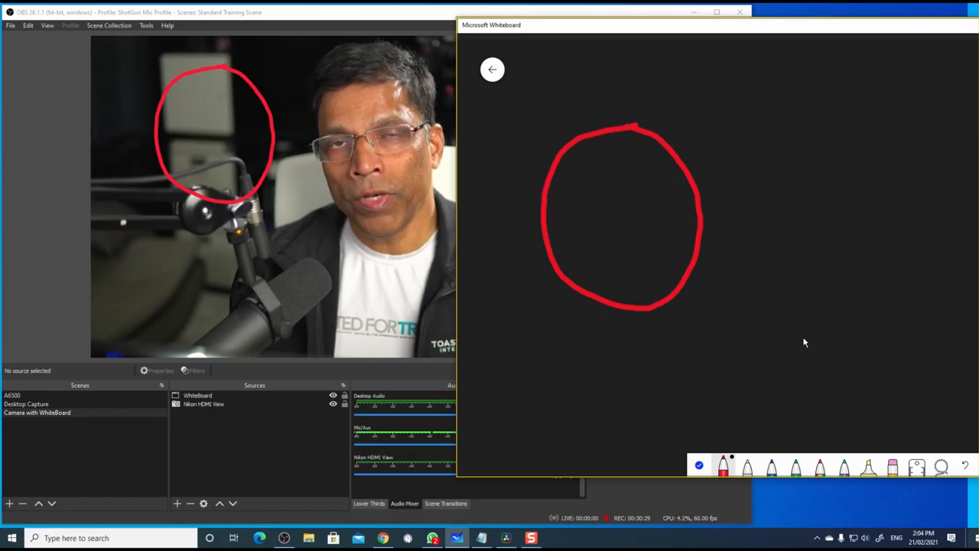
{"action": "mouse_move", "coordinate": [777, 272]}
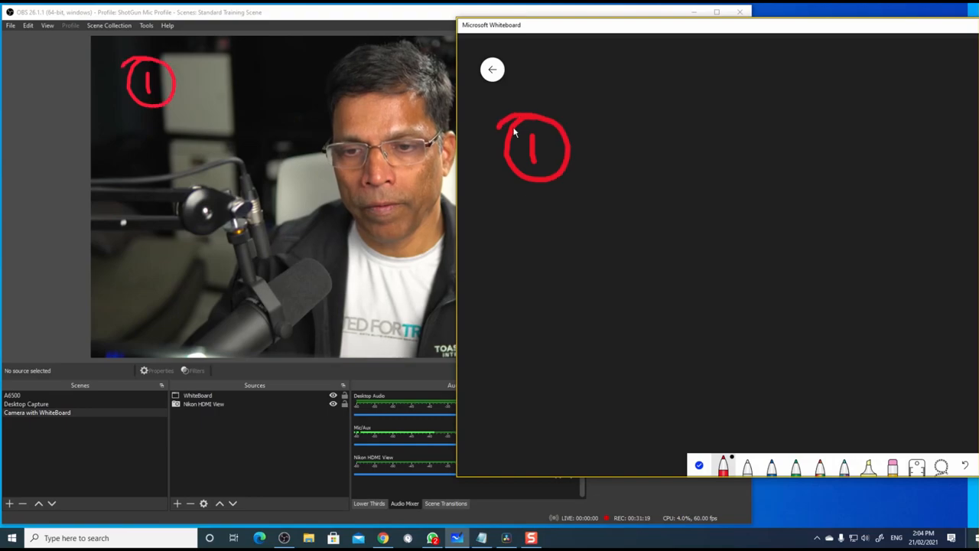
- Handwrite a red circled 1 and the word Integrity on the whiteboard
{"action": "left_click_drag", "start_coordinate": [589, 104], "coordinate": [609, 183]}
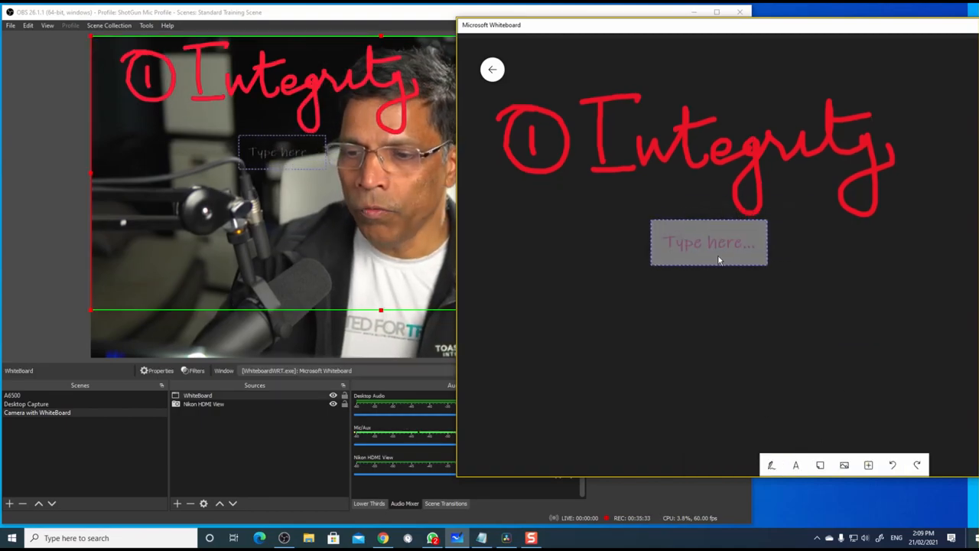
- Type BENEFITS OF TOASTMASTERS in a text box and colour it blue
{"action": "type", "text": "BENEFITS OF TO"}
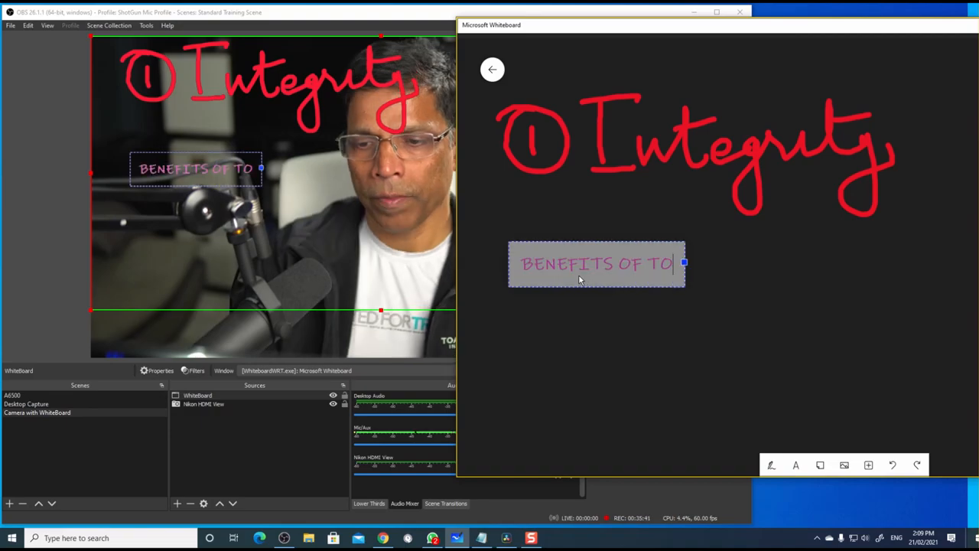
{"action": "type", "text": "ASTMASTERS"}
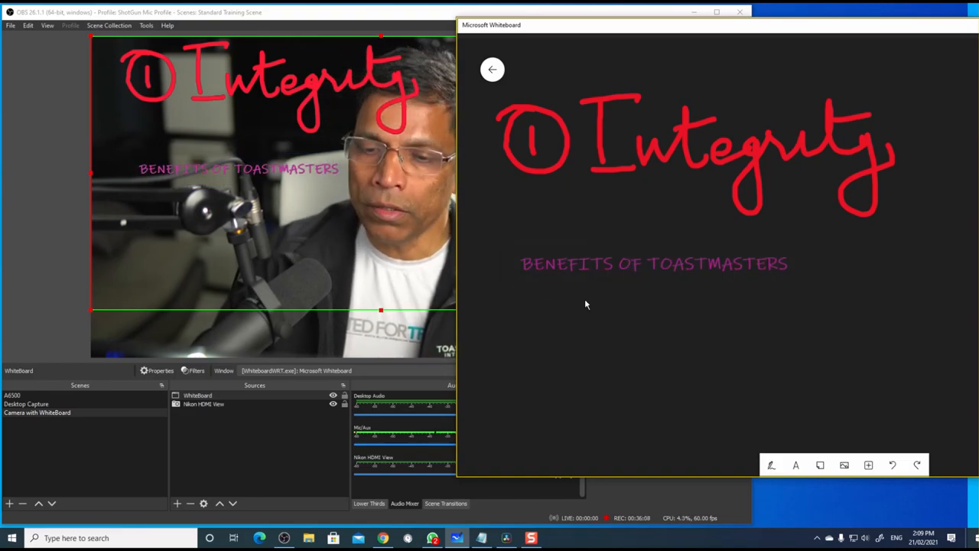
{"action": "left_click", "coordinate": [655, 263]}
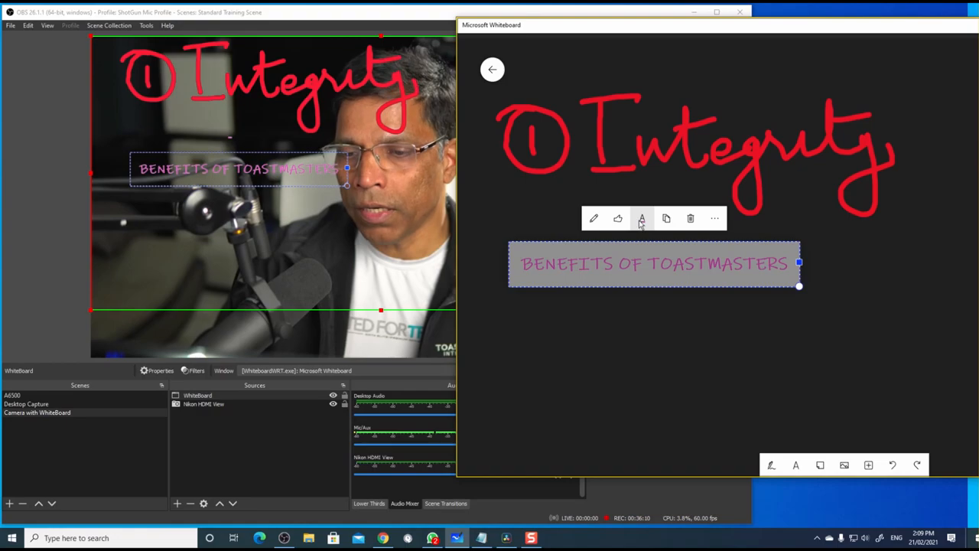
{"action": "left_click", "coordinate": [643, 219]}
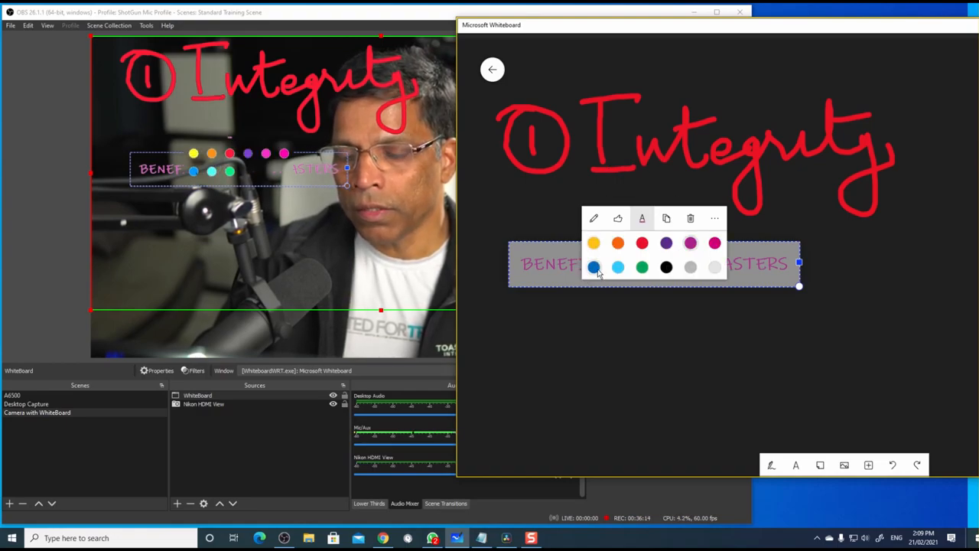
{"action": "left_click", "coordinate": [593, 266]}
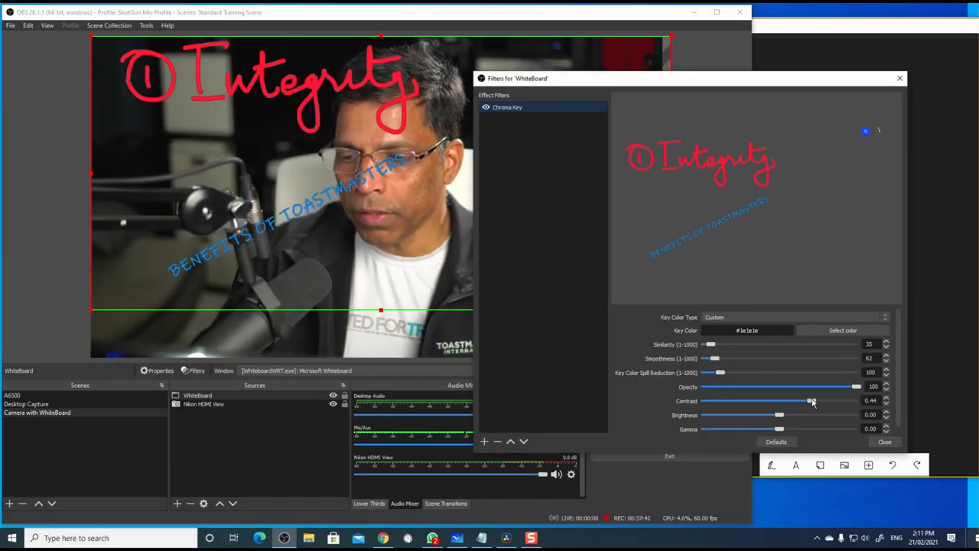
- Nudge the Chroma Key brightness slider up slightly to brighten the keyed whiteboard writing
{"action": "left_click_drag", "start_coordinate": [772, 429], "coordinate": [780, 428]}
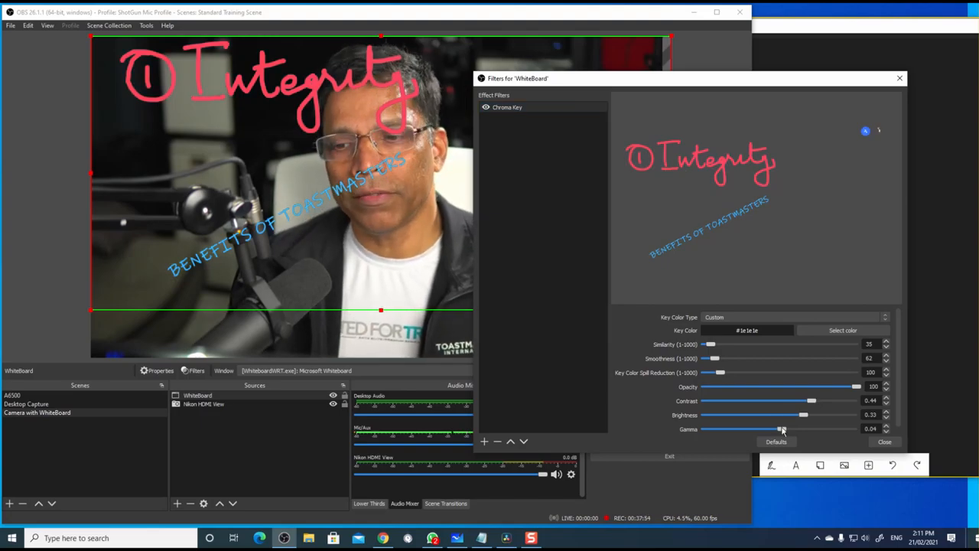